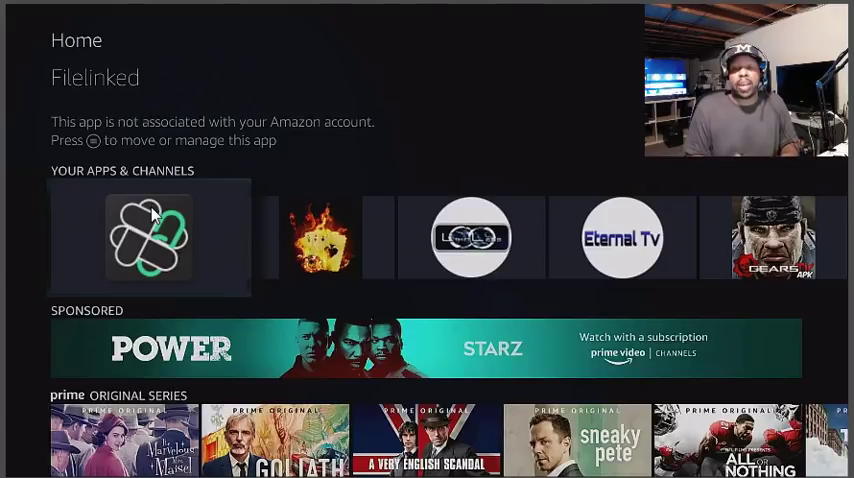
- Launch Filelinked from Your Apps & Channels on the Fire TV home screen
left_click(149, 237)
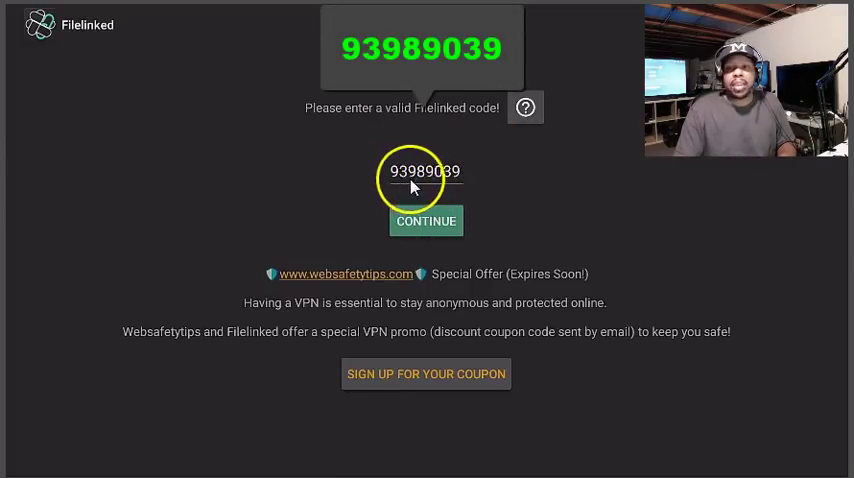
mouse_move(490, 188)
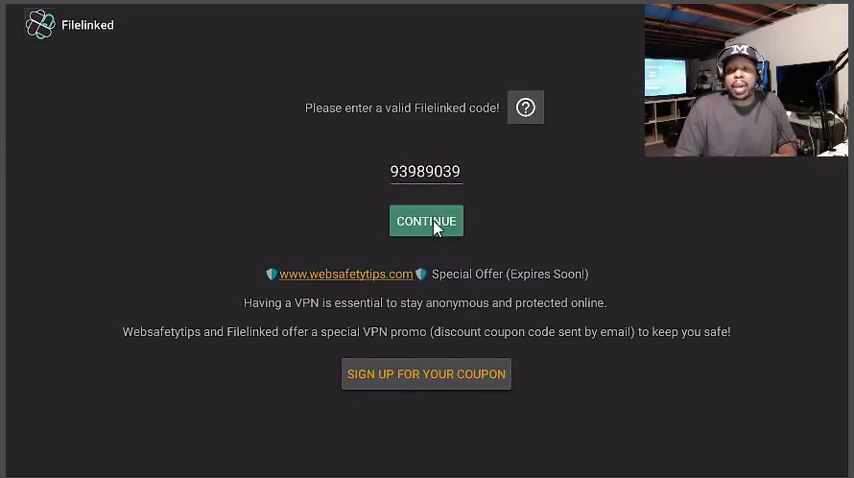
left_click(426, 221)
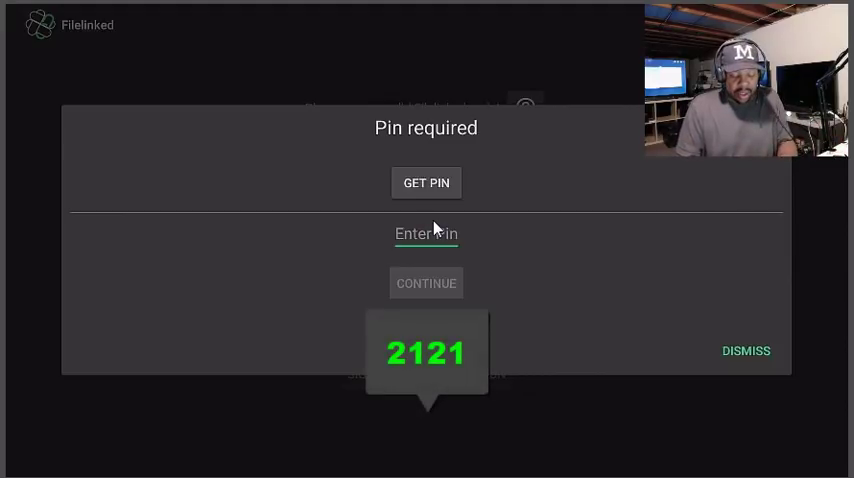
type("121")
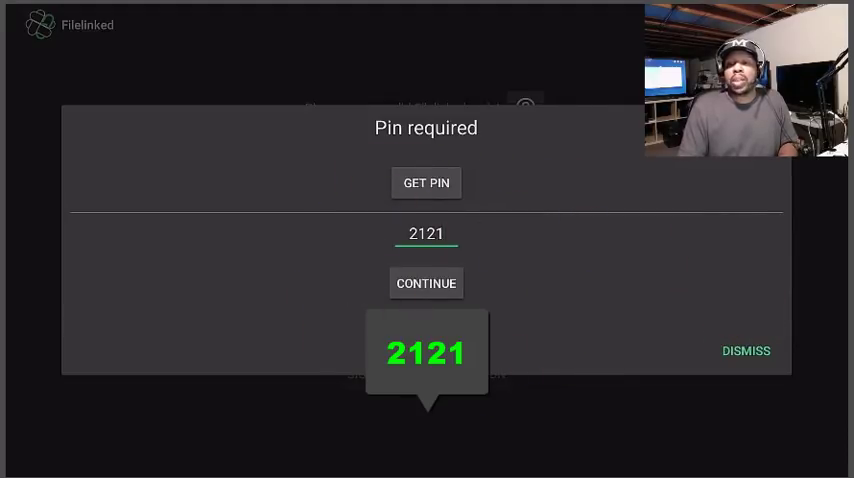
left_click(426, 283)
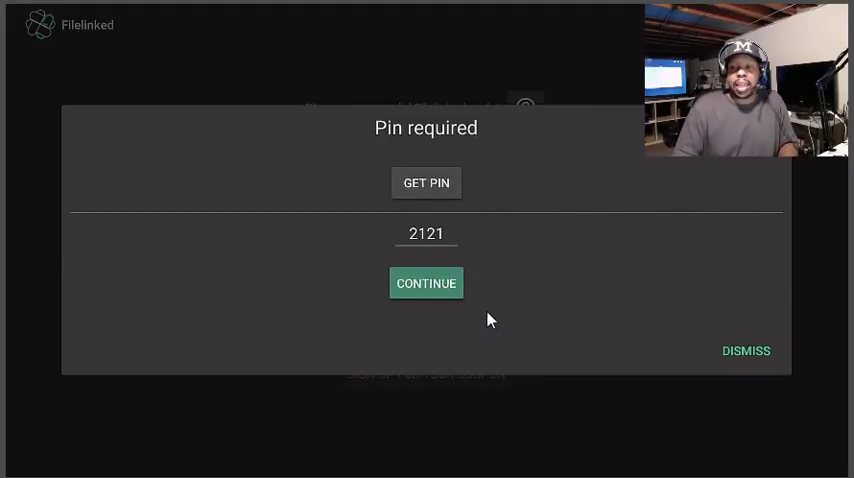
left_click(426, 283)
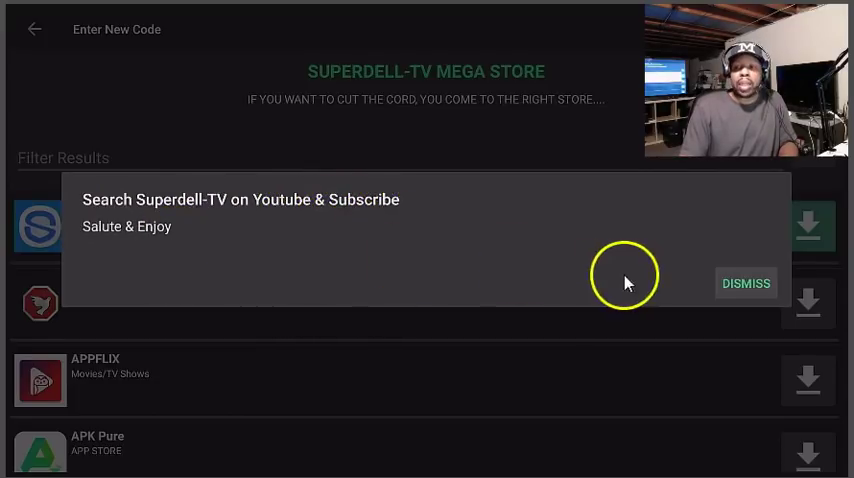
mouse_move(672, 290)
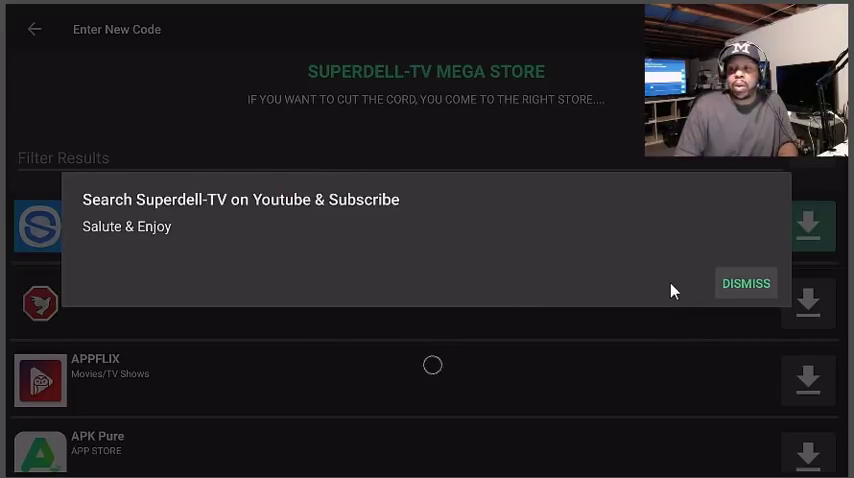
- Dismiss the Superdell-TV welcome message and the newsletter sign-up popup
left_click(746, 282)
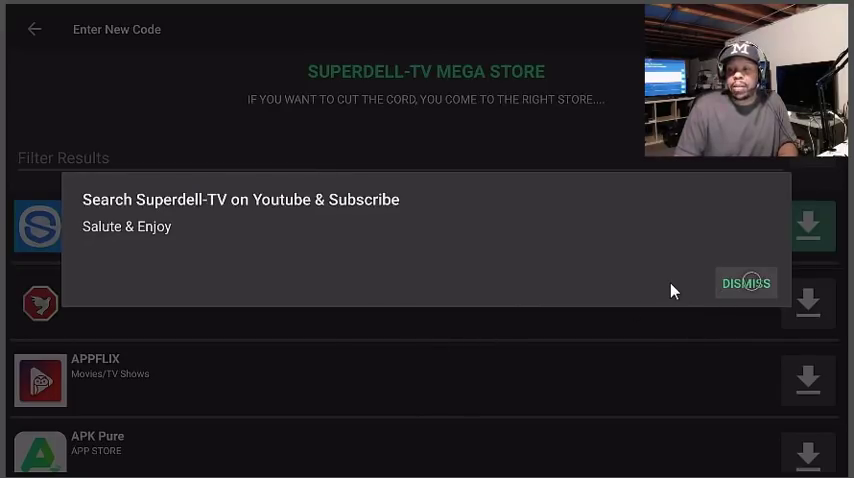
left_click(745, 283)
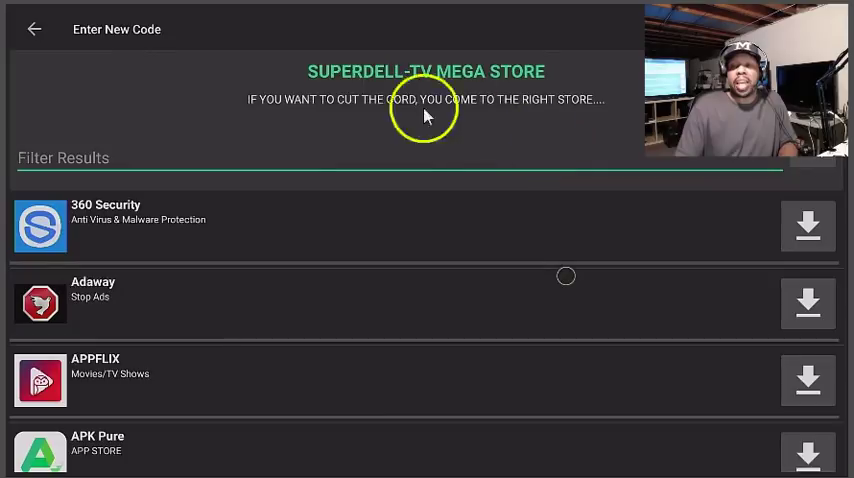
mouse_move(550, 95)
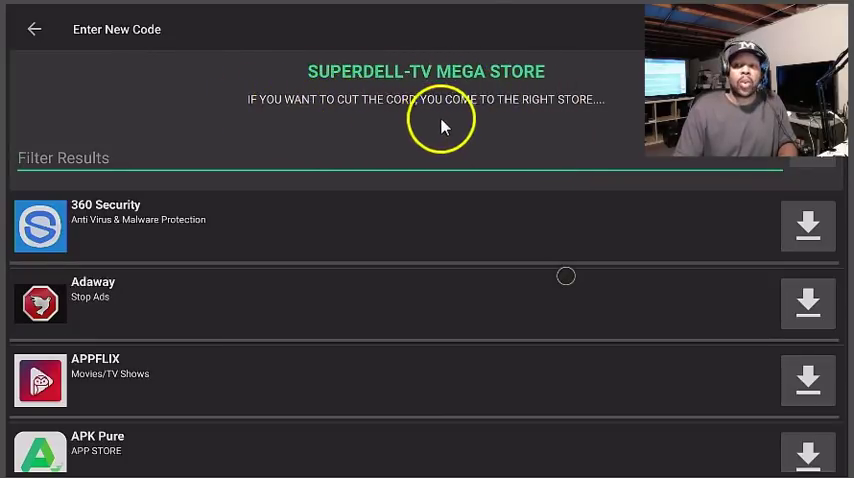
mouse_move(568, 137)
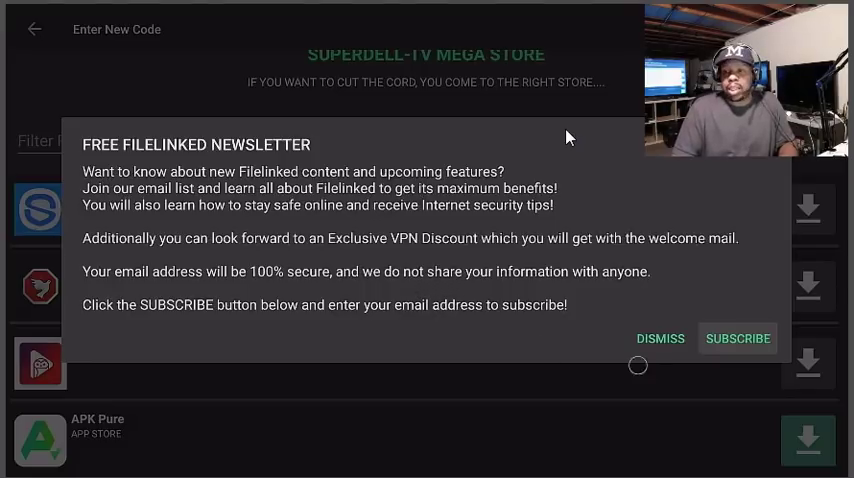
left_click(660, 338)
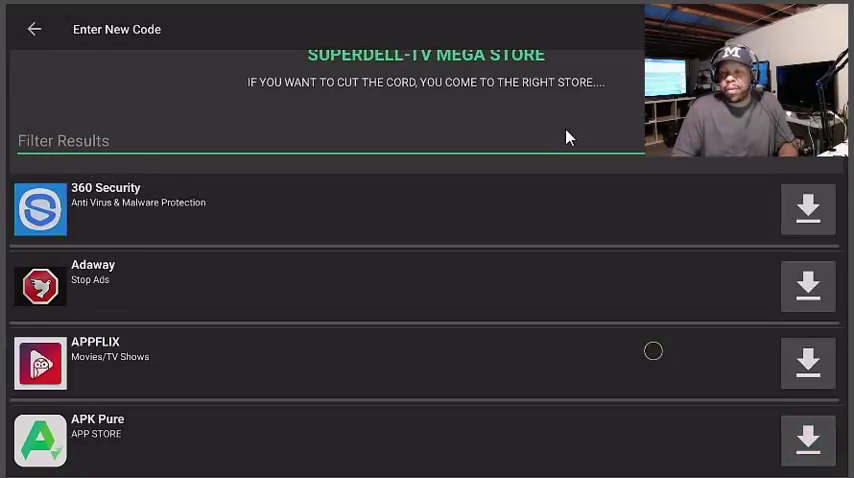
- Scroll the Mega Store list from Cine Box down to Pandora, Plex and Pluto TV
scroll("down", 3)
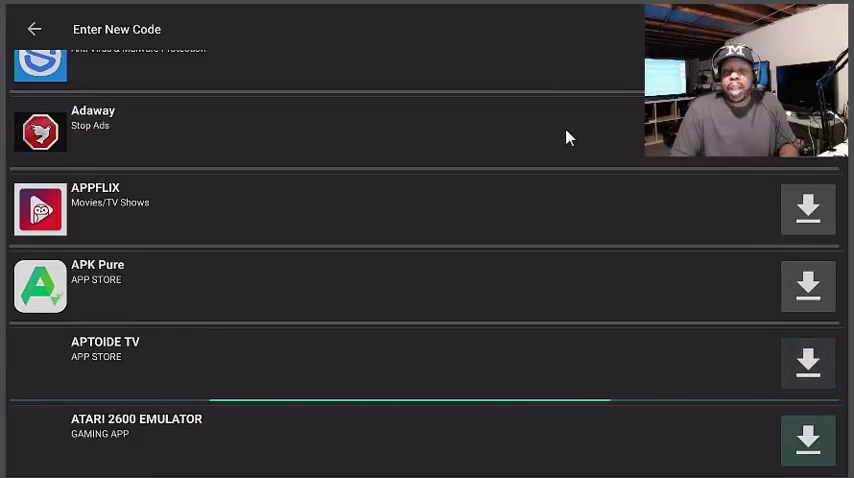
scroll("down", 3)
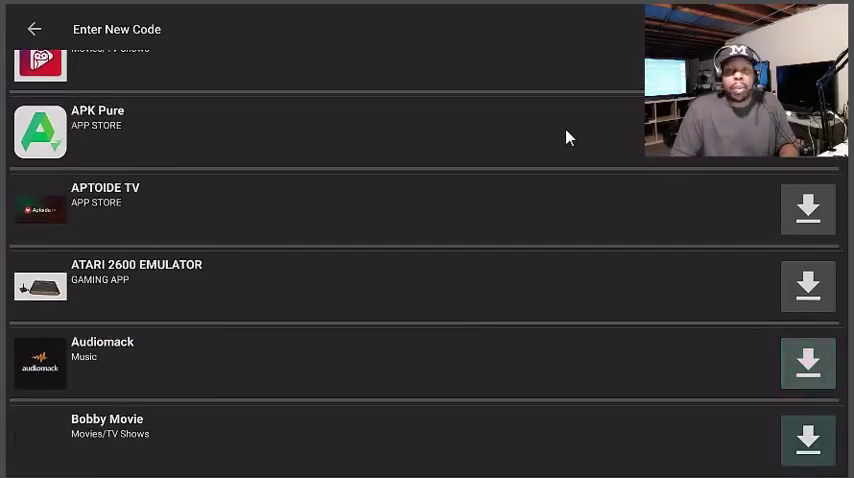
scroll("down", 3)
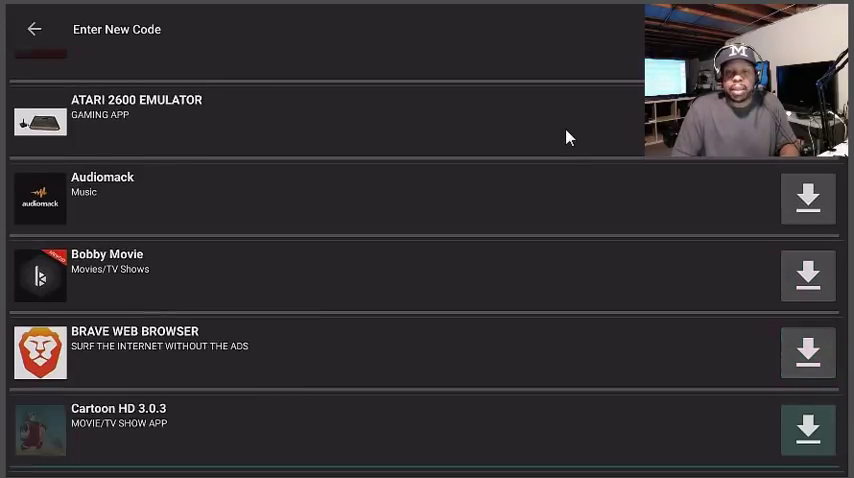
scroll("down", 3)
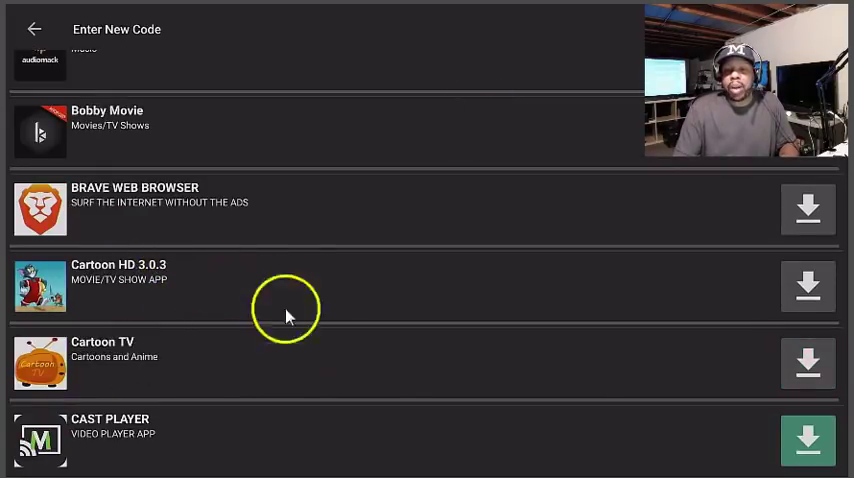
scroll("down", 3)
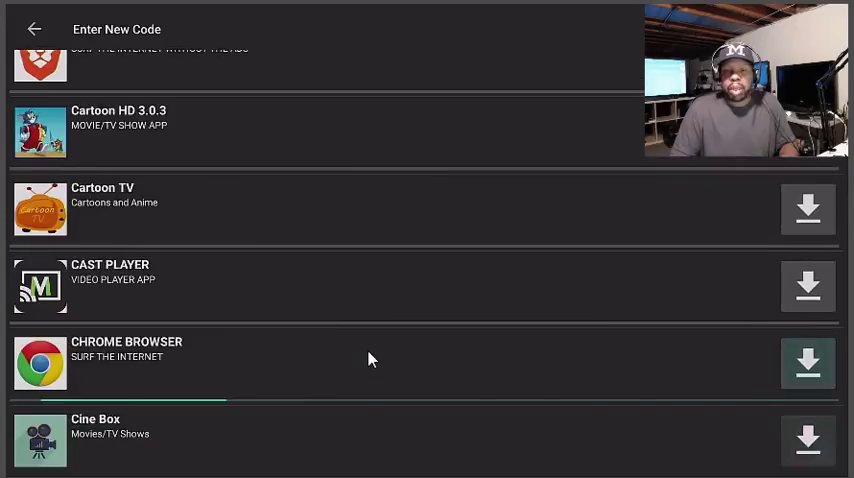
scroll("down", 3)
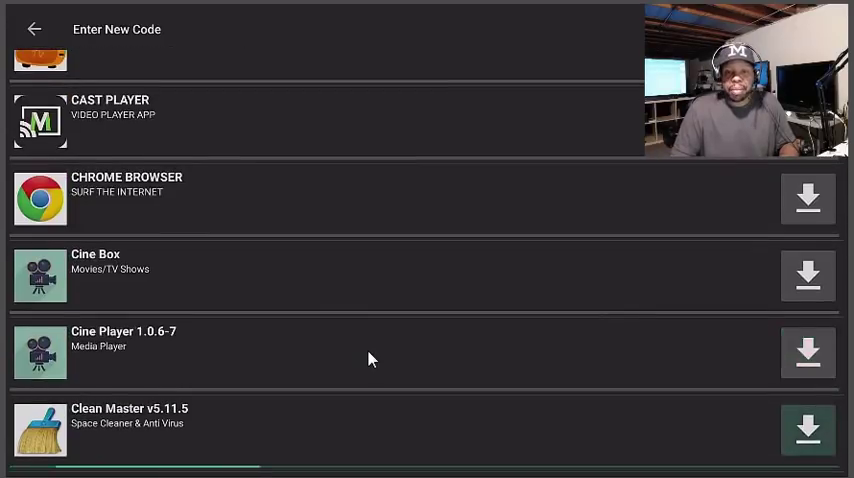
scroll("down", 3)
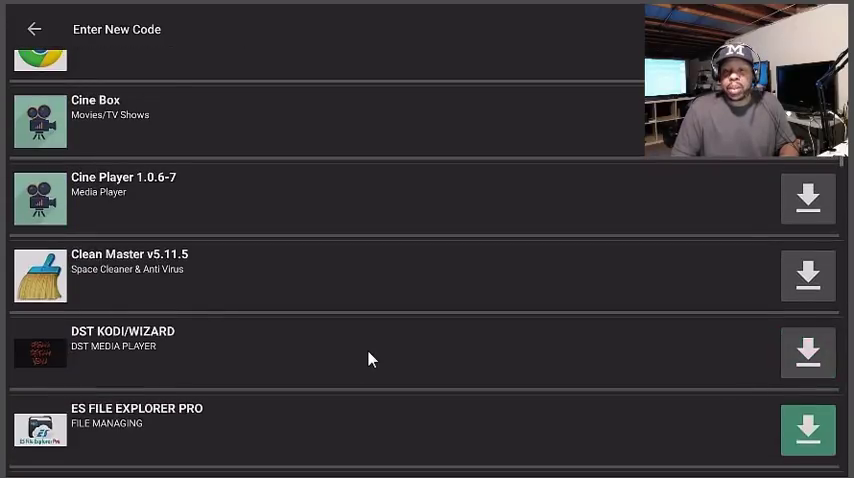
scroll("down", 3)
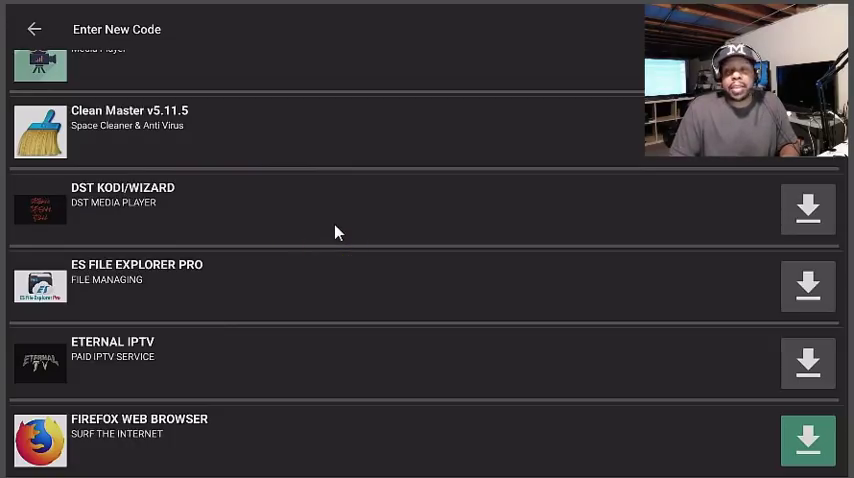
scroll("down", 3)
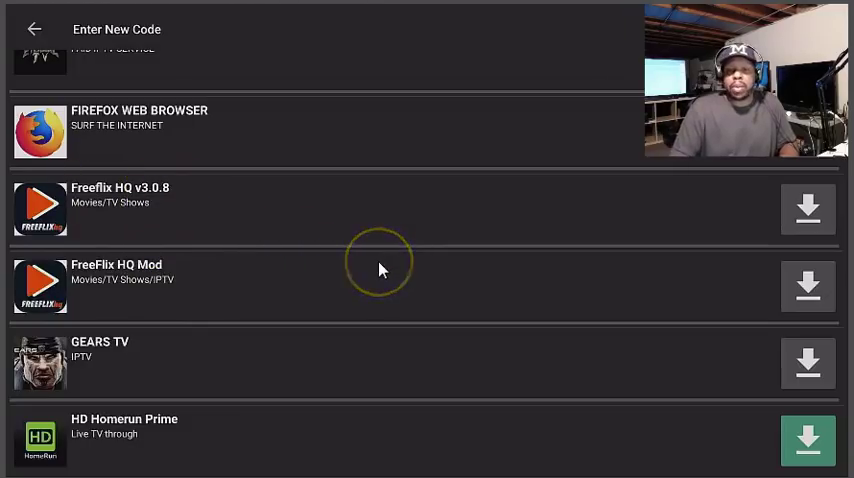
scroll("down", 3)
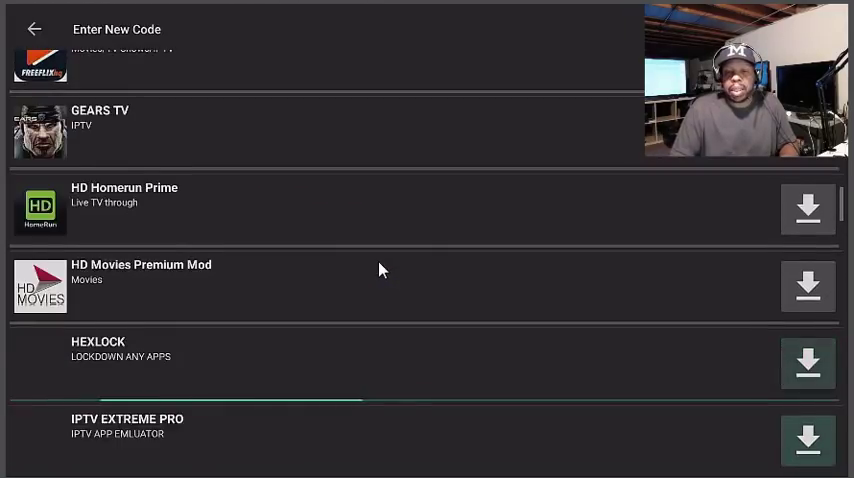
scroll("down", 3)
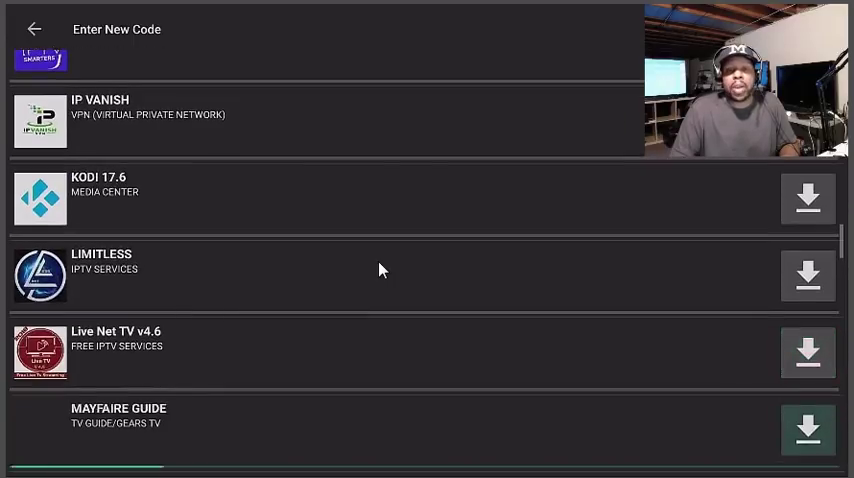
scroll("down", 3)
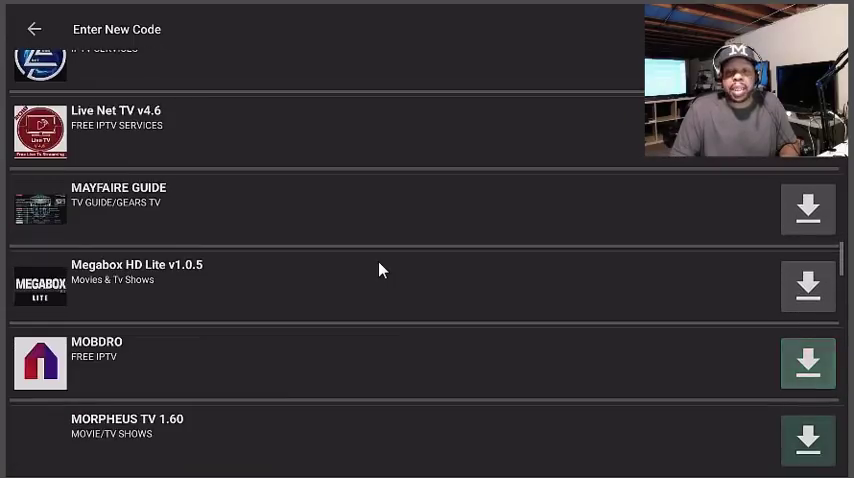
scroll("down", 3)
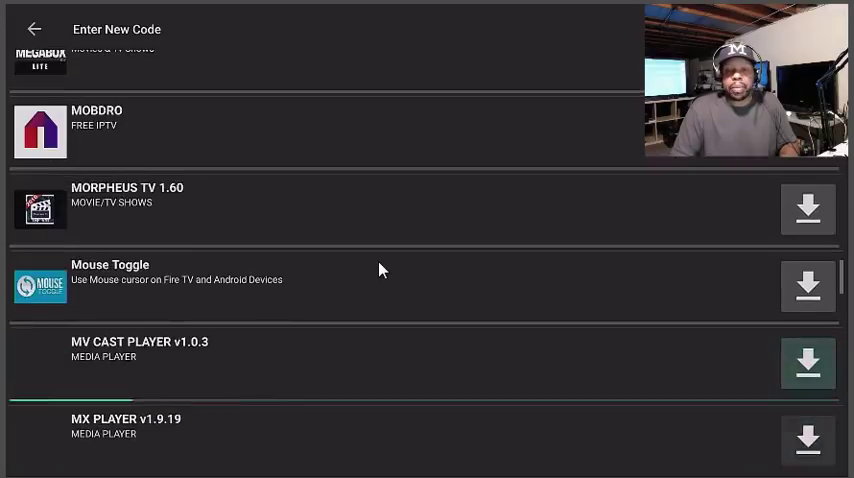
scroll("down", 3)
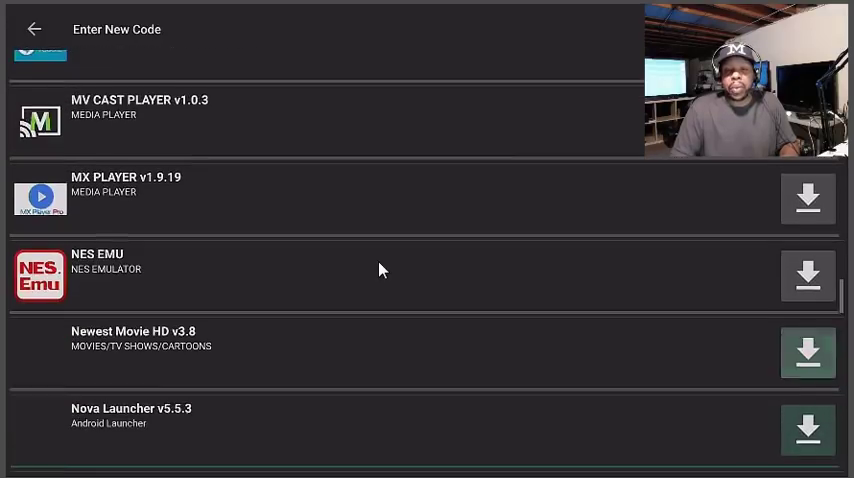
scroll("down", 3)
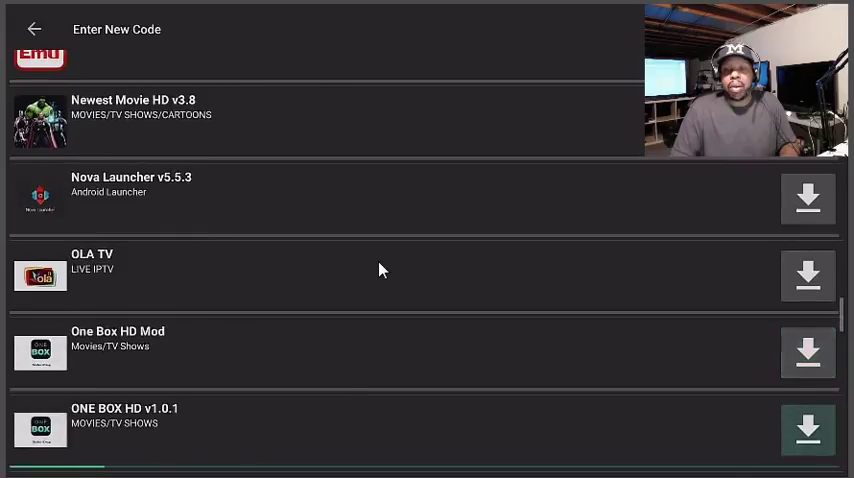
scroll("down", 3)
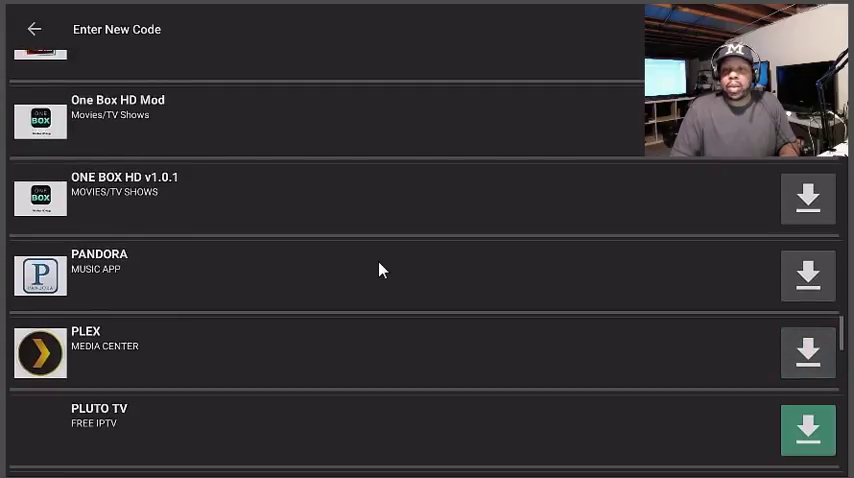
scroll("down", 3)
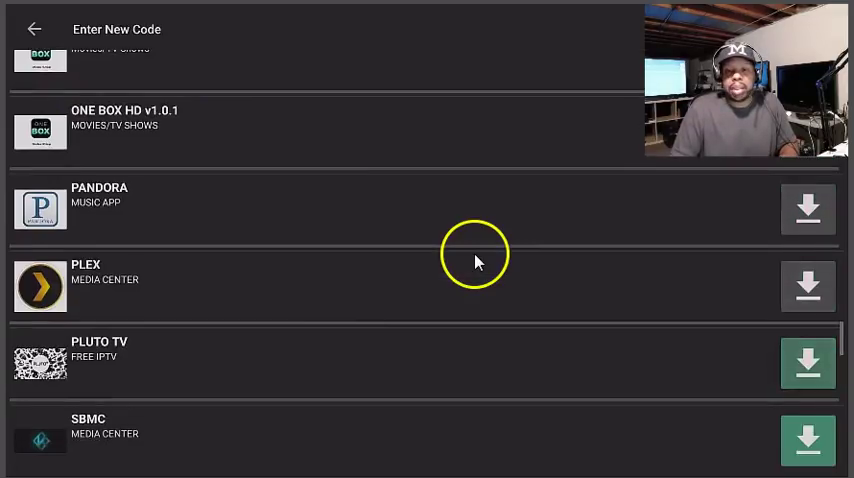
- Scroll to the list's last entry, Yes Player, then back up to SNES EMU
scroll("down", 3)
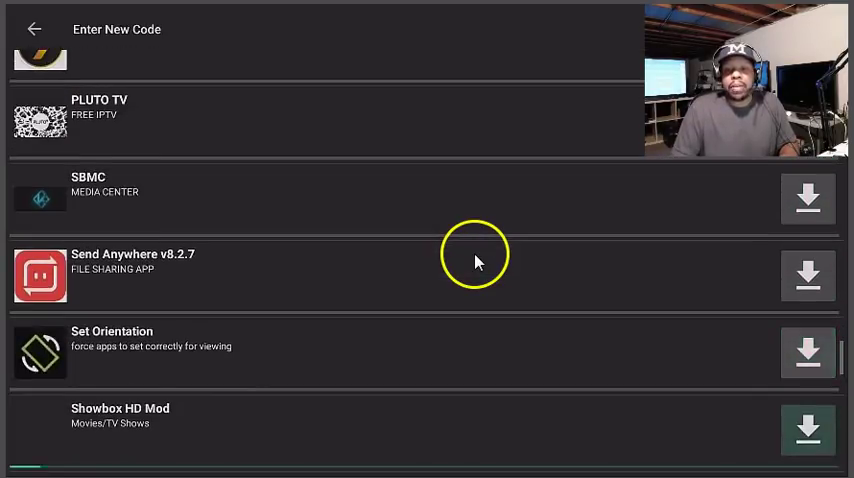
scroll("down", 3)
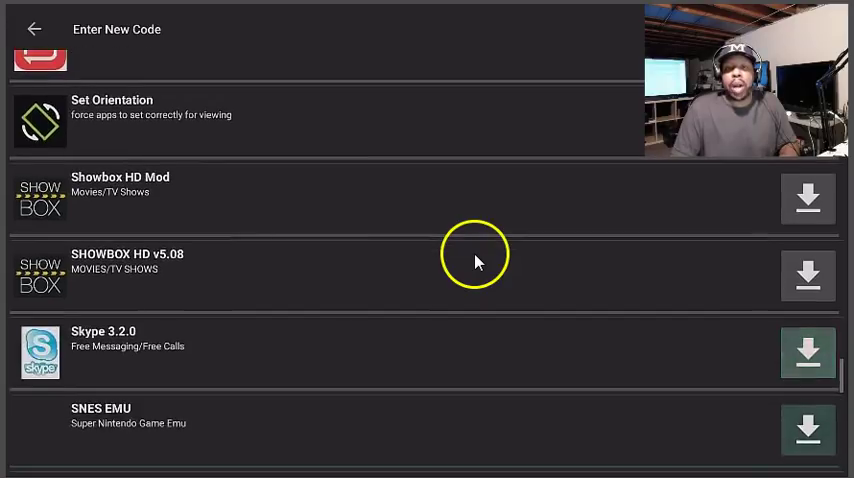
scroll("down", 3)
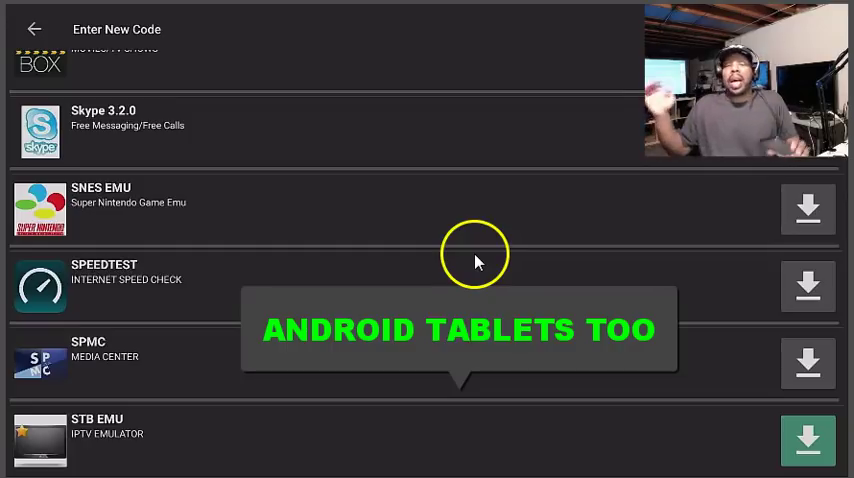
scroll("down", 3)
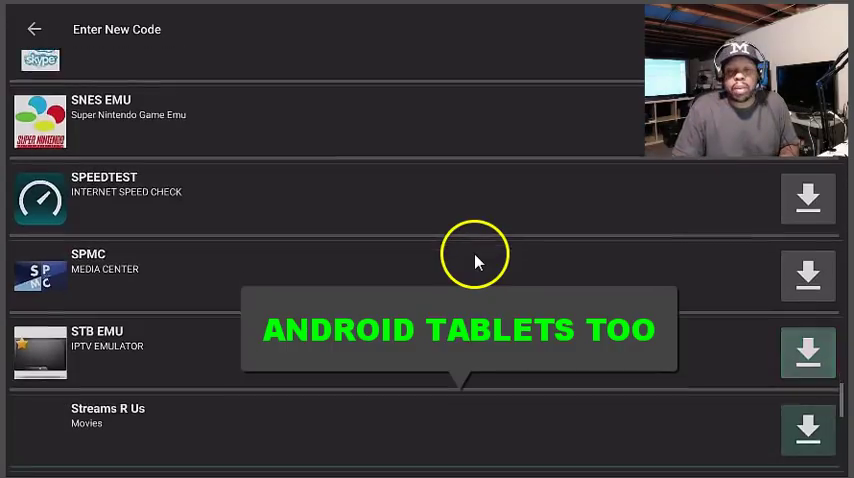
scroll("down", 3)
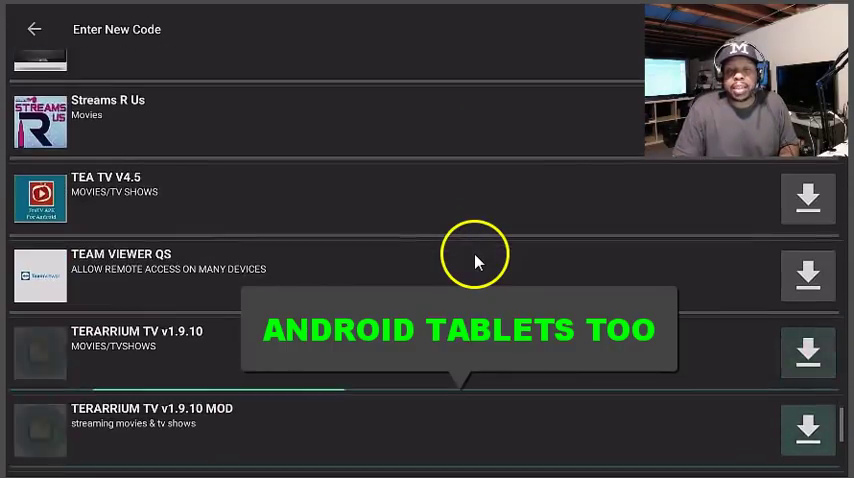
scroll("down", 3)
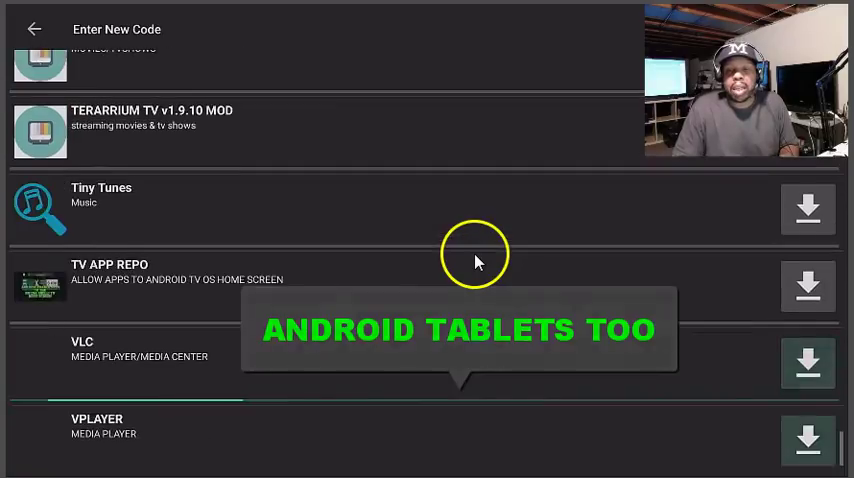
scroll("down", 3)
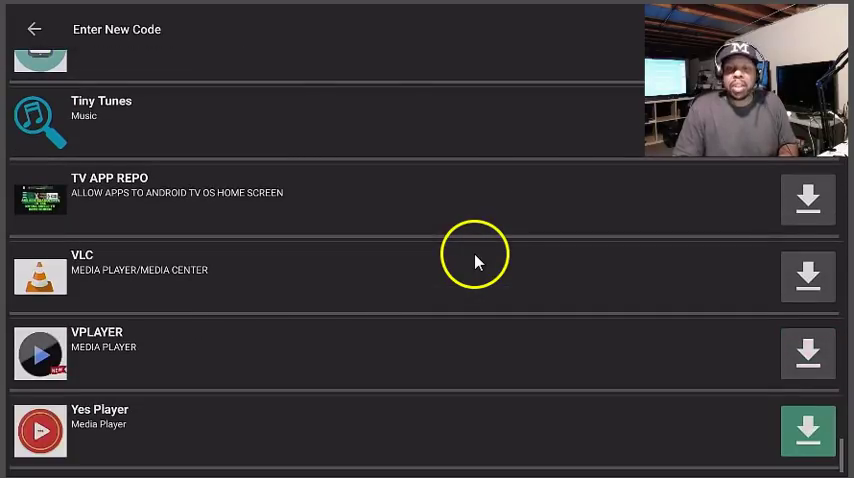
scroll("down", 3)
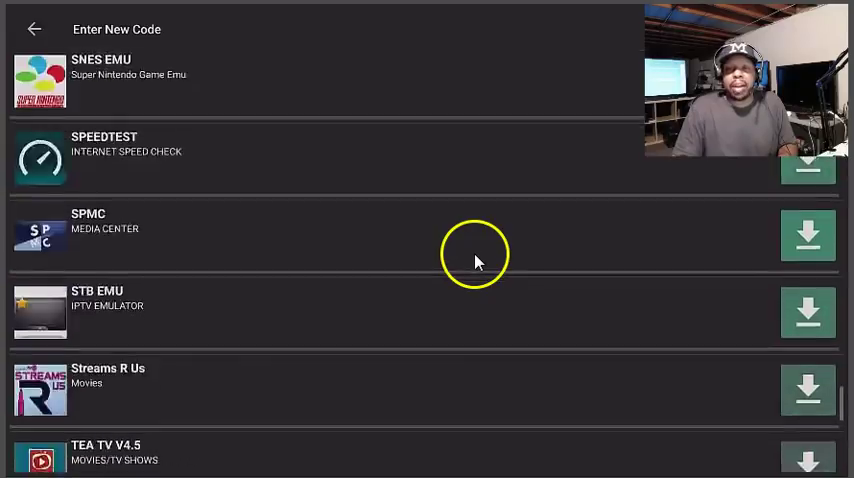